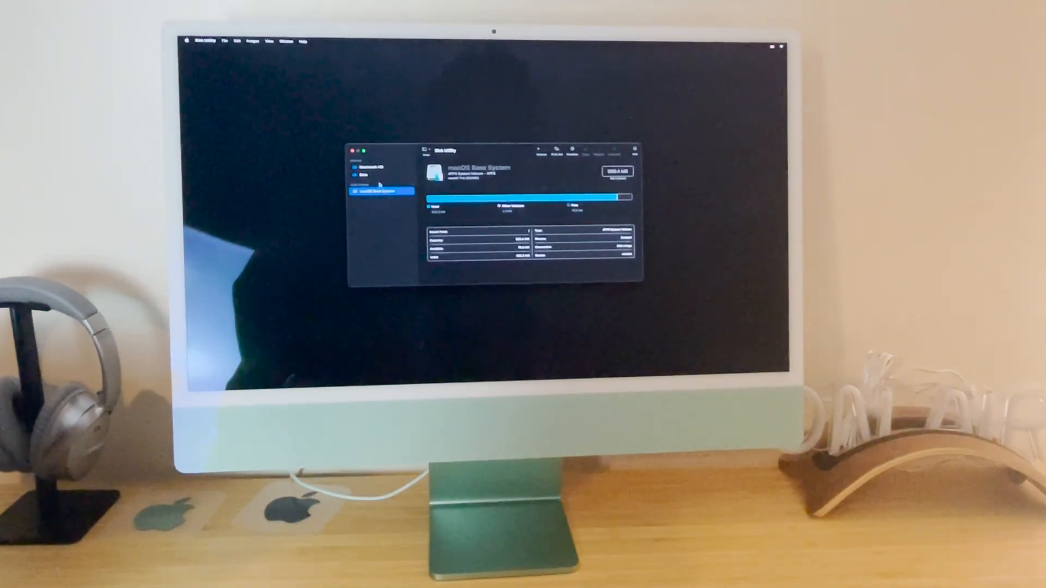
- Select the Macintosh HD volume in the sidebar, briefly checking macOS Base System
left_click(374, 166)
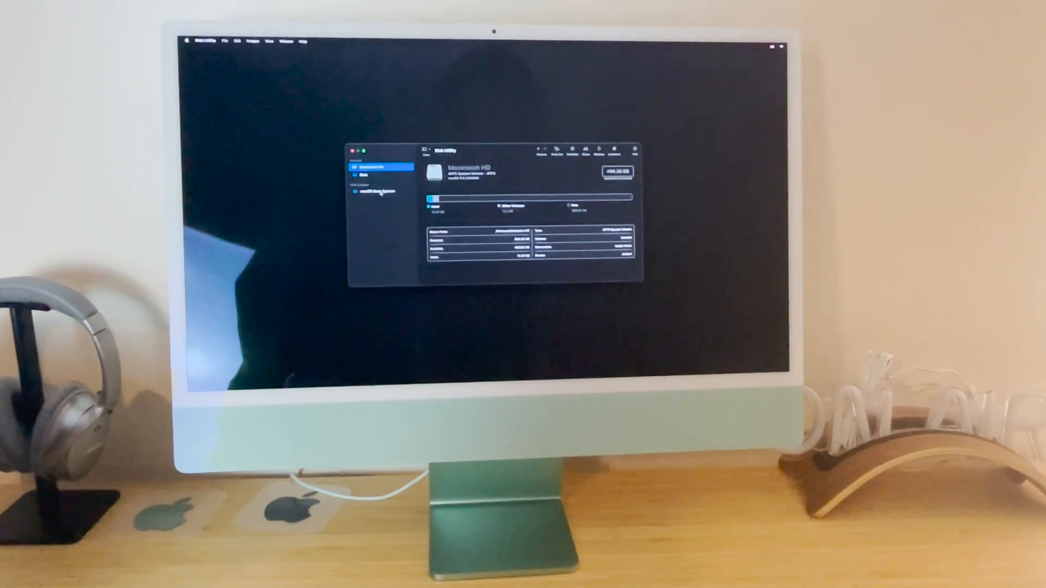
left_click(381, 191)
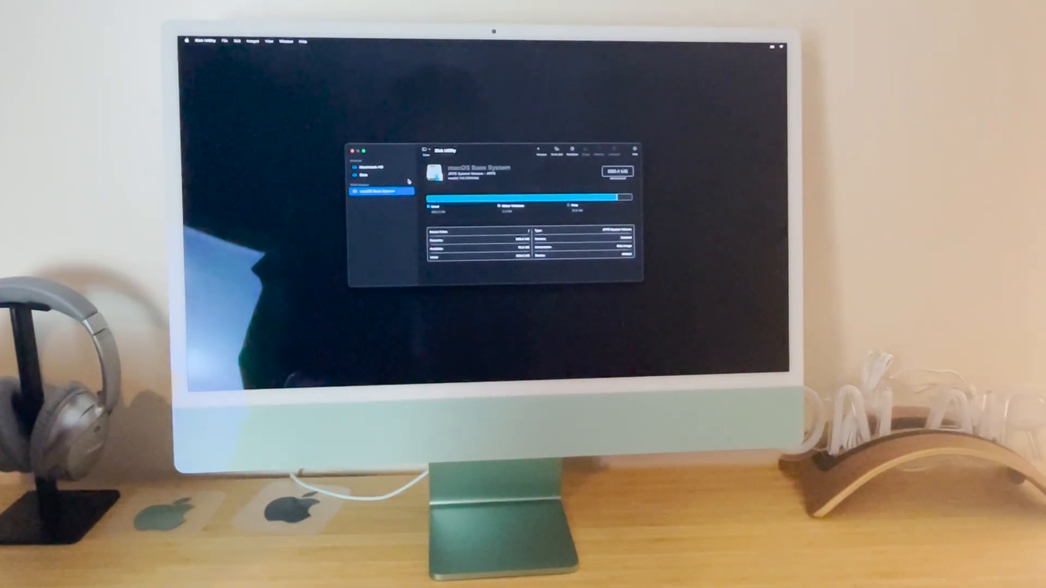
left_click(375, 165)
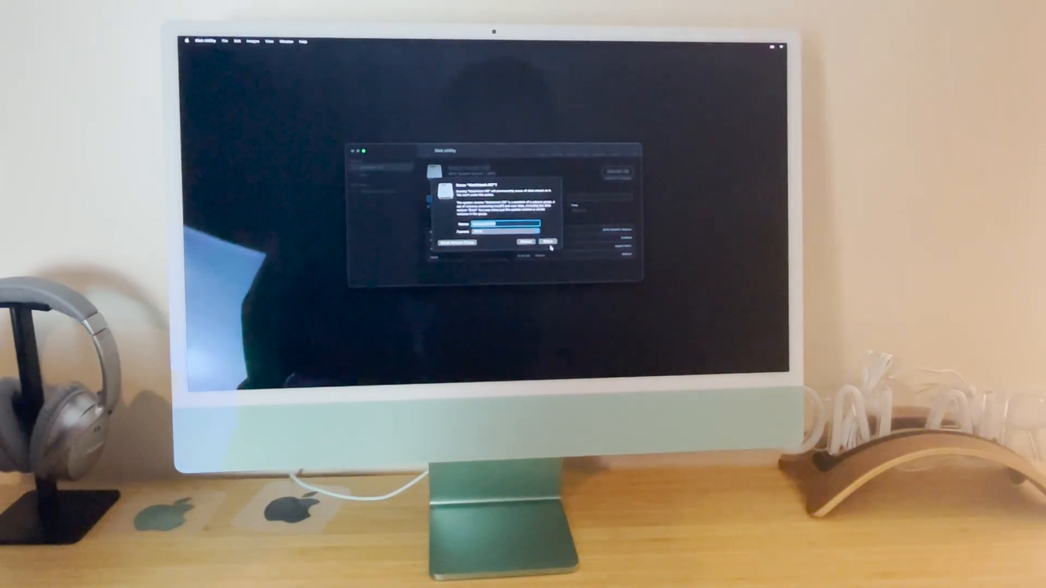
- Confirm erasing Macintosh HD, keeping its name and APFS format
left_click(534, 241)
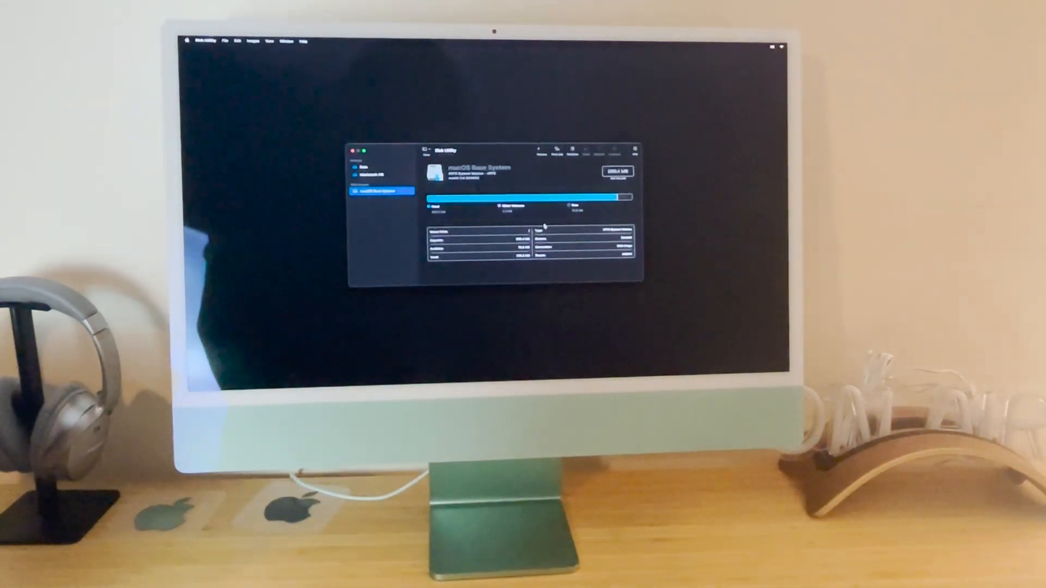
- Quit Disk Utility to get back to the Recovery utilities list
left_click(374, 164)
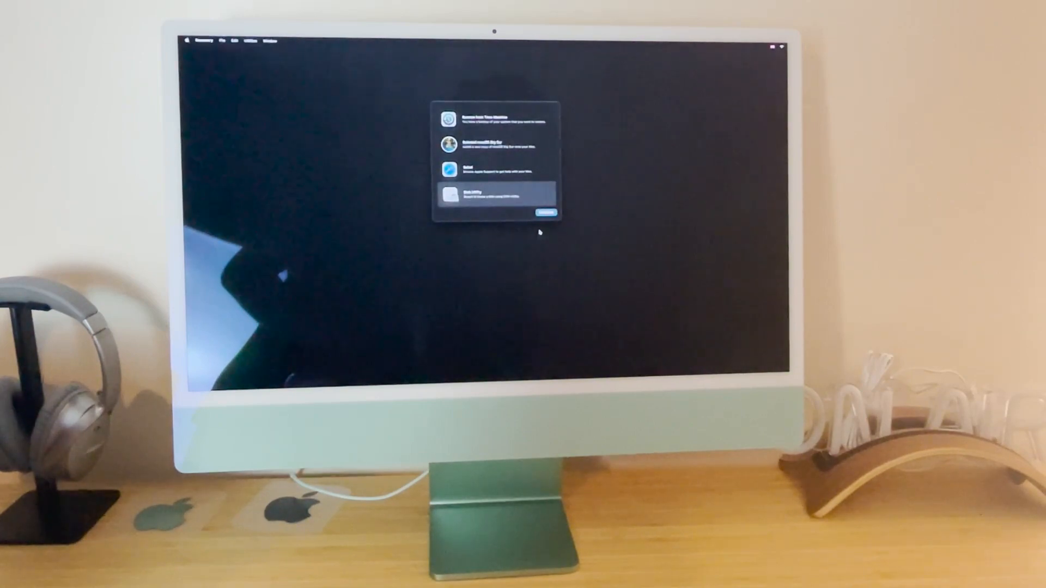
mouse_move(496, 160)
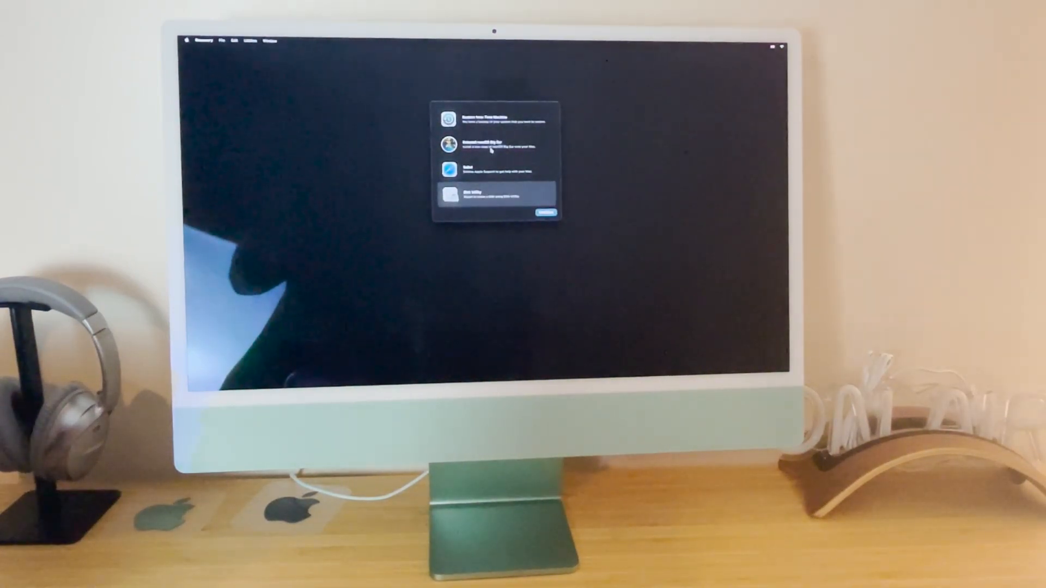
- Launch the Reinstall macOS Big Sur option and continue to the license agreement
left_click(496, 145)
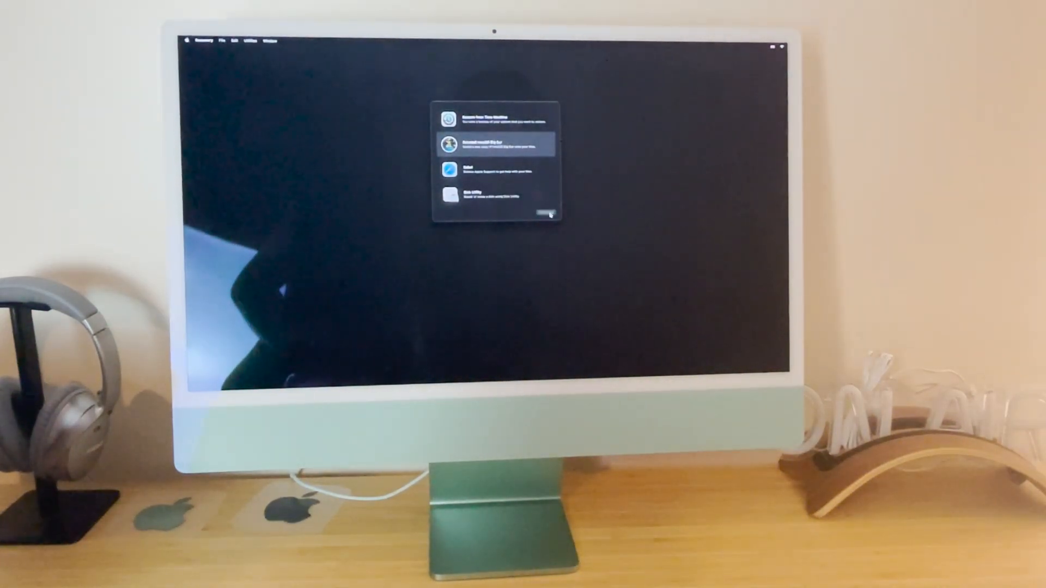
left_click(497, 143)
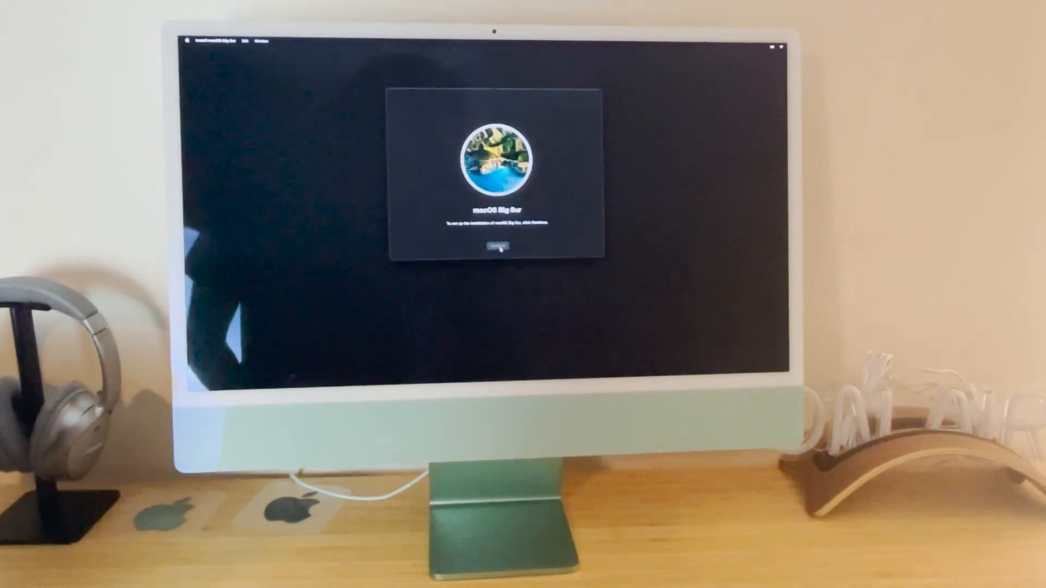
left_click(497, 249)
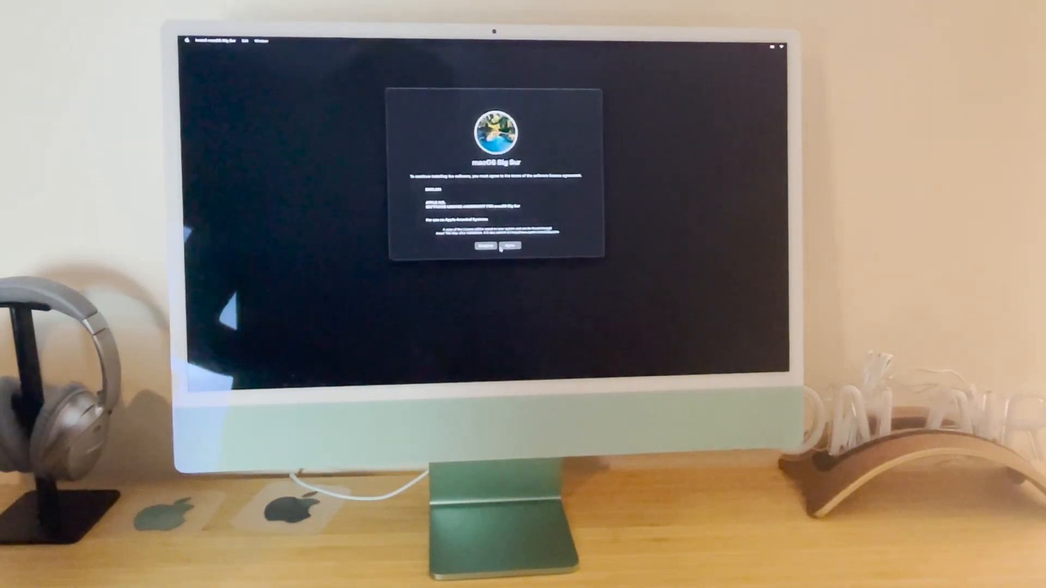